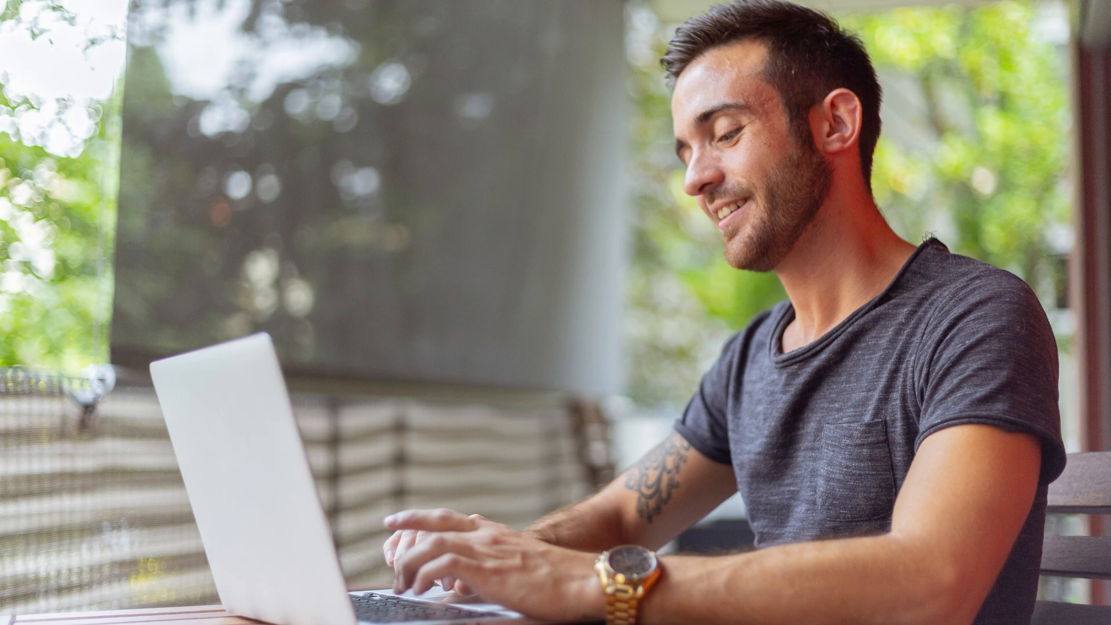
Launch Settings with Win+I and go to the Bluetooth & devices page.
{"action": "key", "text": "Win+i"}
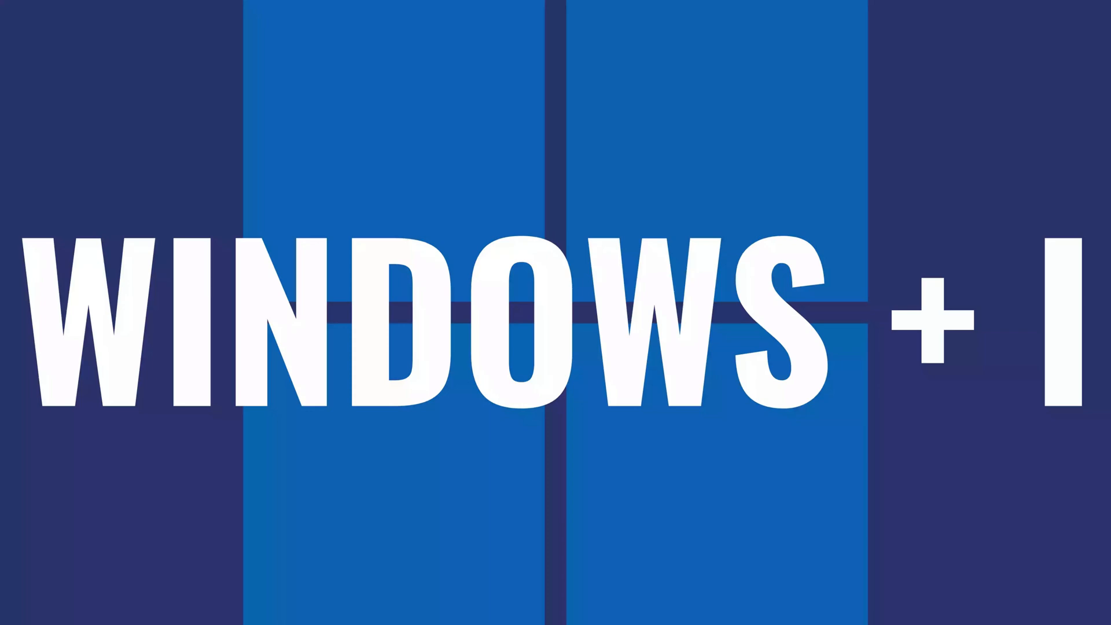
{"action": "key", "text": "win+i"}
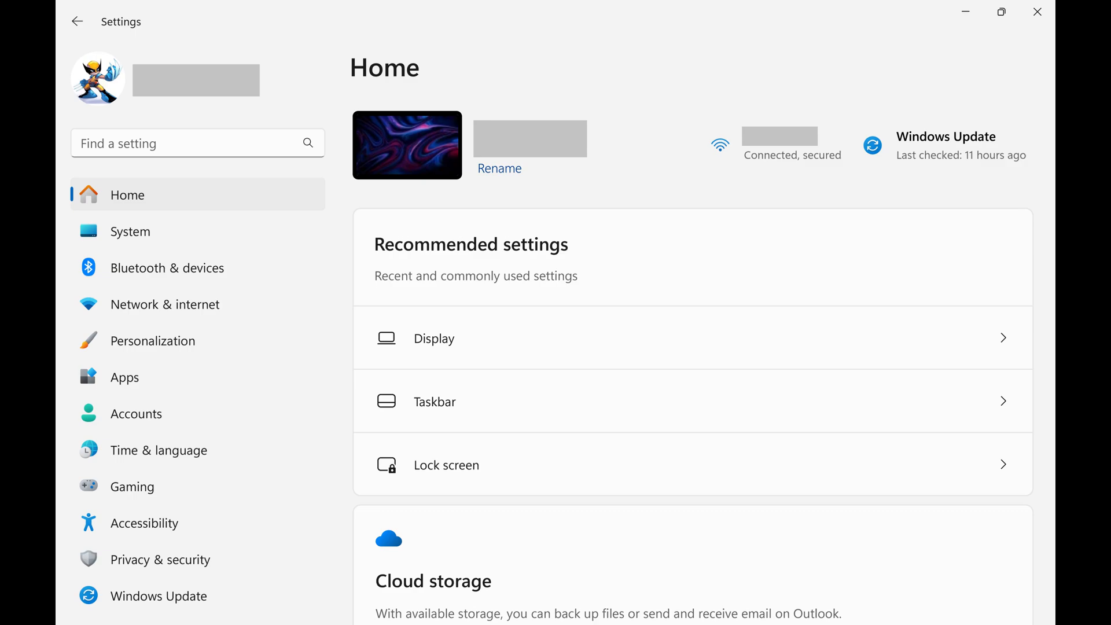
{"action": "left_click", "coordinate": [168, 267]}
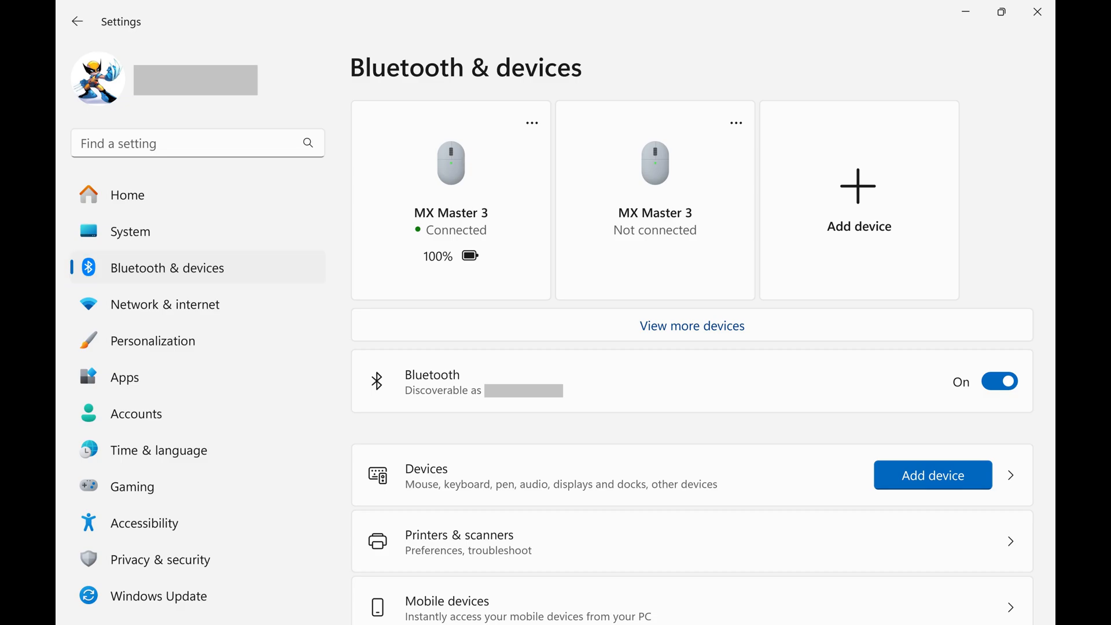
Scroll the Bluetooth & devices page down to reach and enter Touchpad settings.
{"action": "scroll", "scroll_direction": "down", "scroll_amount": 3}
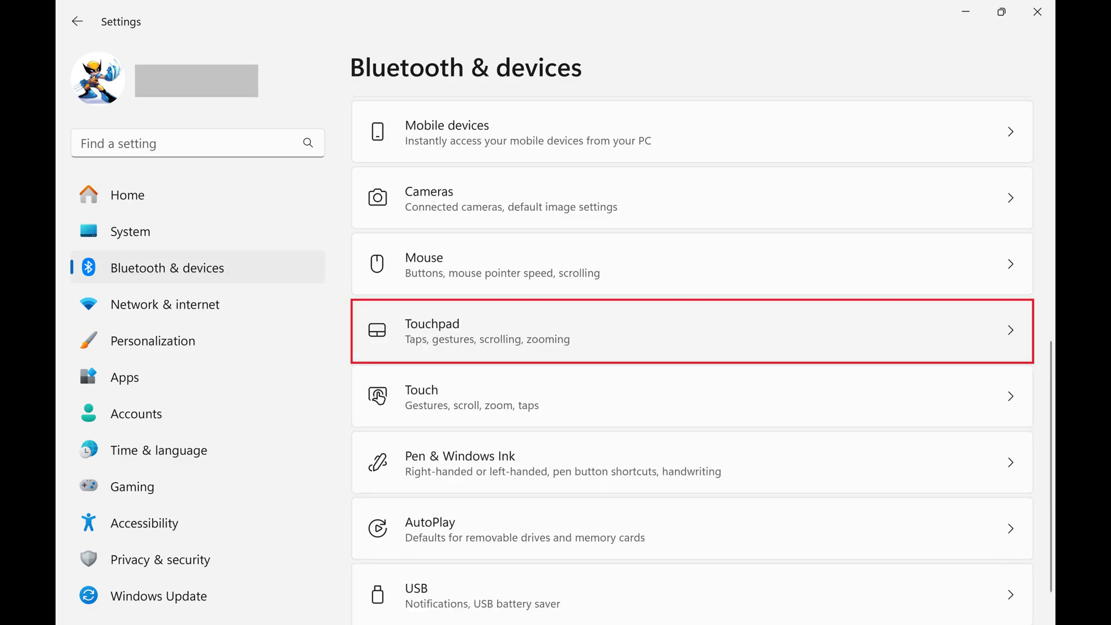
{"action": "left_click", "coordinate": [691, 331]}
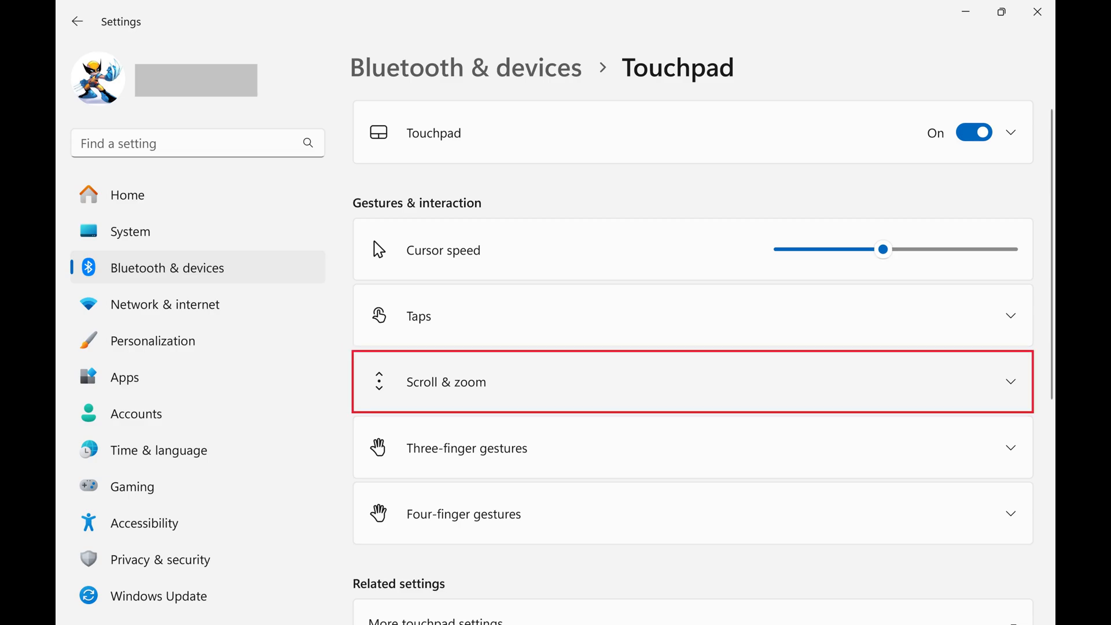
Under Scroll & zoom, uncheck 'Drag two fingers to scroll', leaving pinch to zoom on.
{"action": "left_click", "coordinate": [691, 381]}
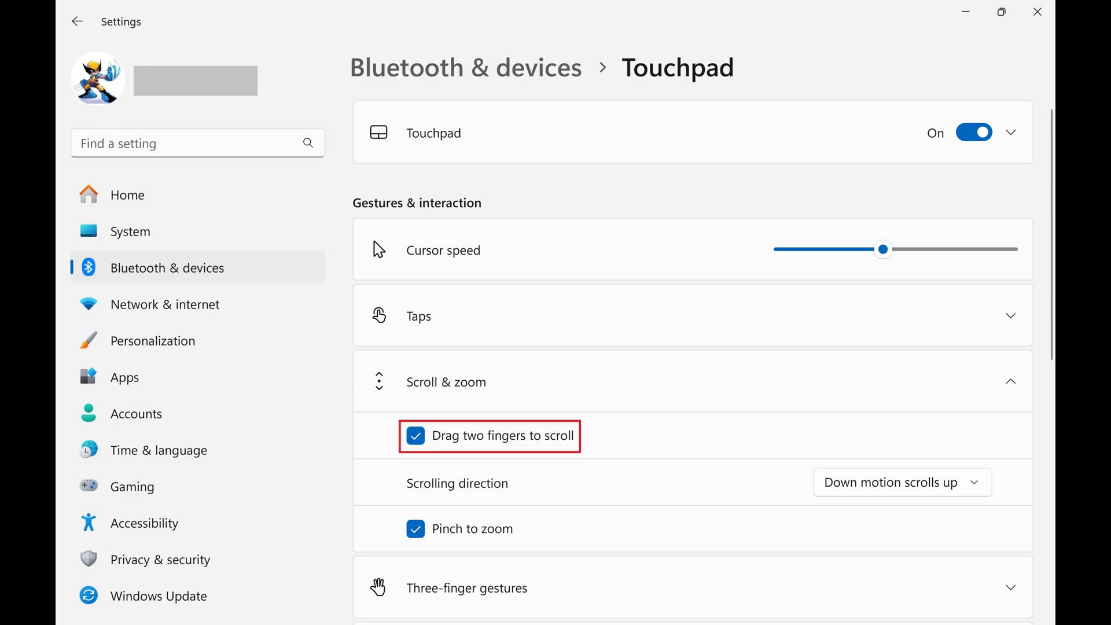
{"action": "left_click", "coordinate": [415, 436]}
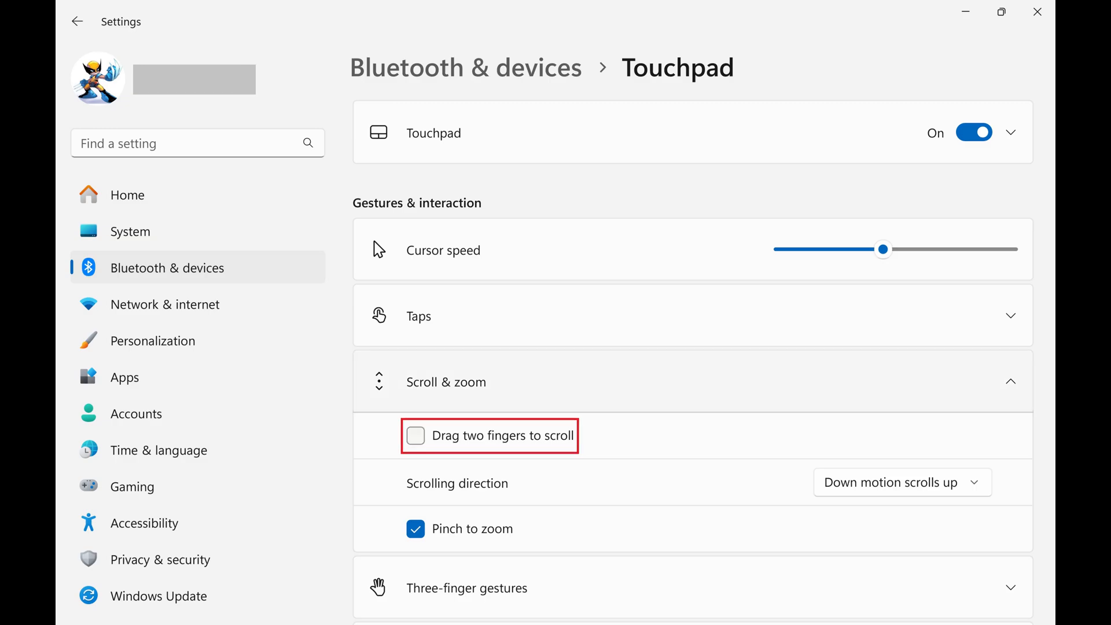